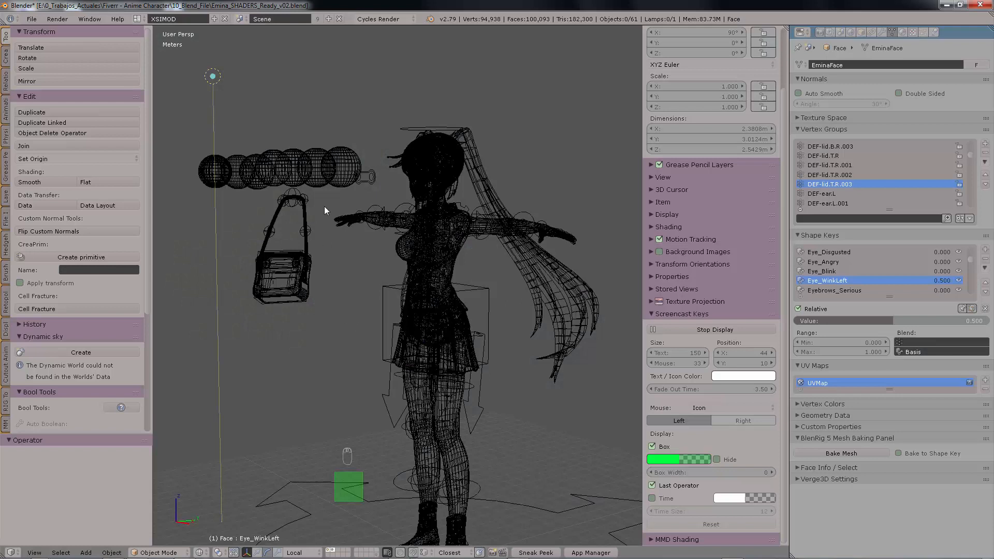
# Render a quick region preview of the character with Q, then dismiss it.
pyautogui.press('q')
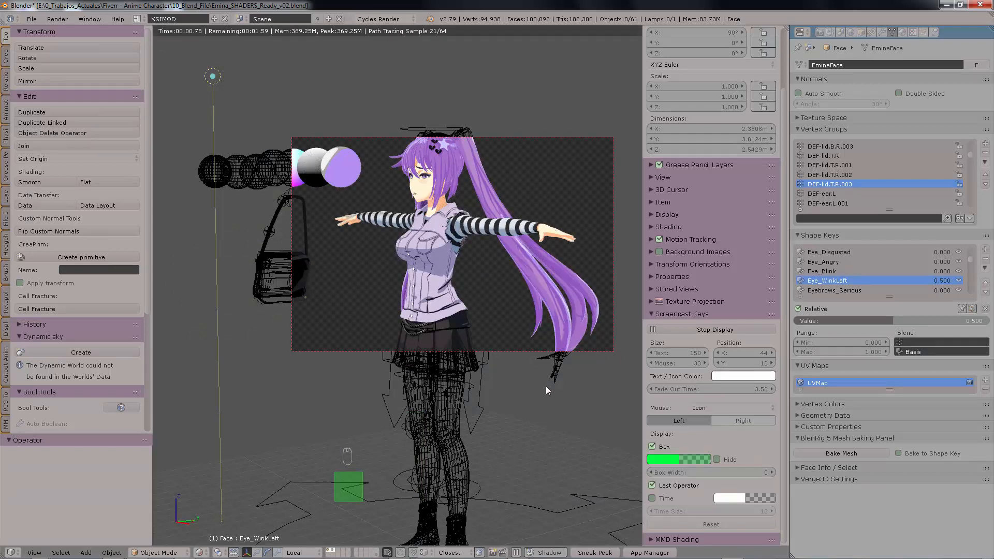
pyautogui.press('q')
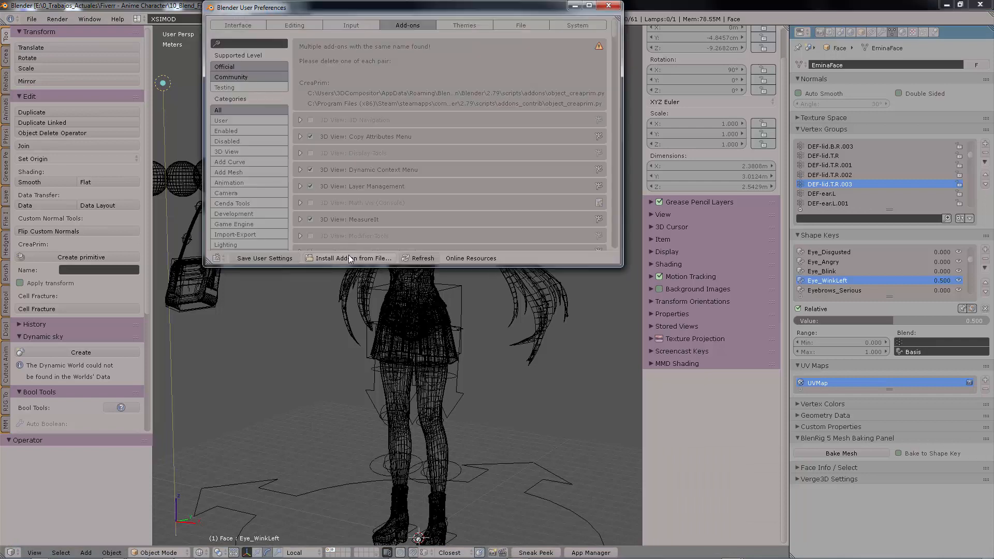
# Search the add-ons for 'render' and enable Cenda Tools: Render Tools.
pyautogui.click(353, 258)
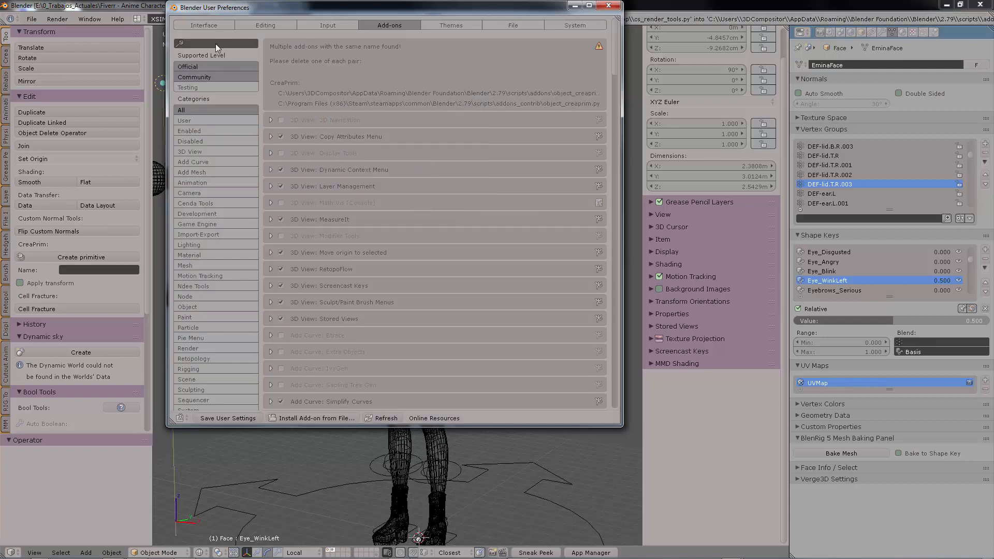
pyautogui.write('render')
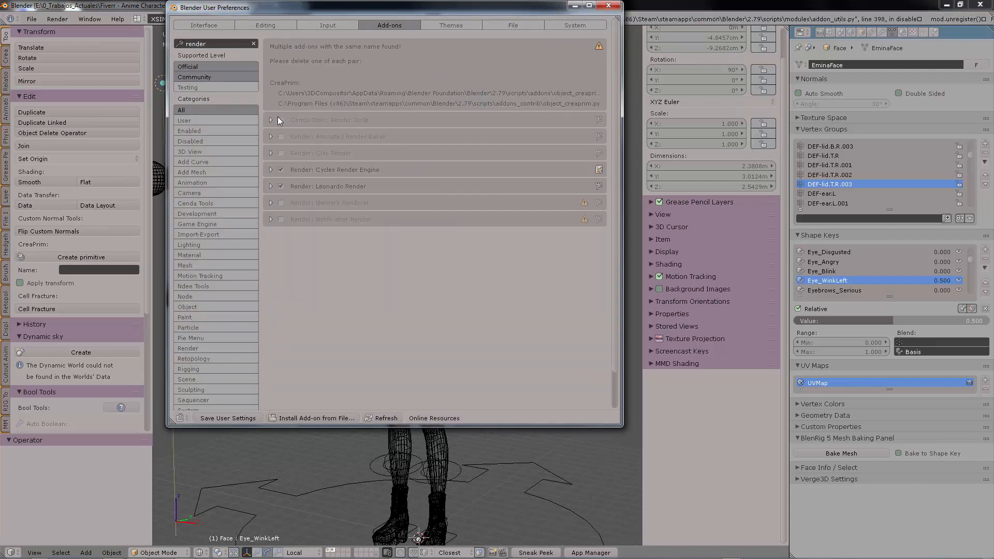
pyautogui.click(271, 120)
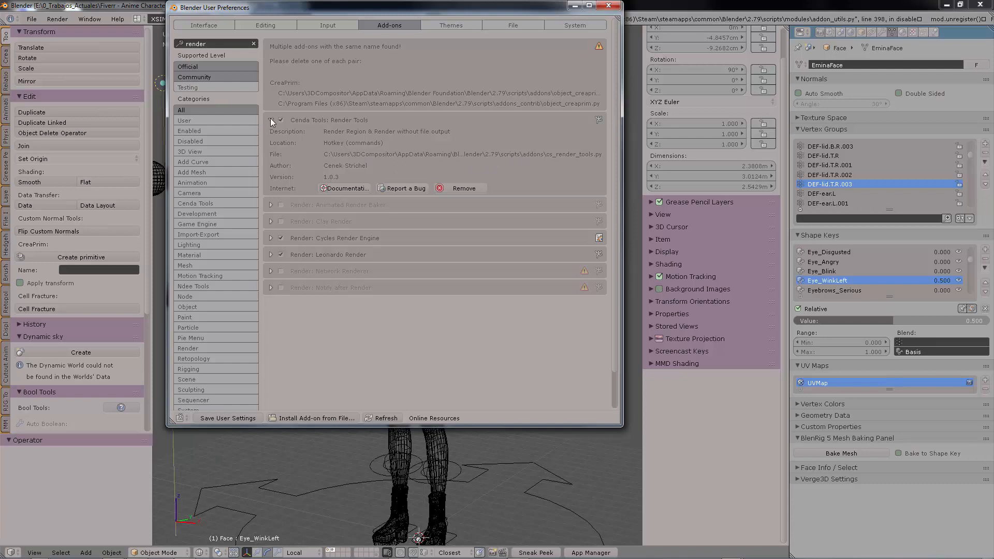
pyautogui.click(271, 120)
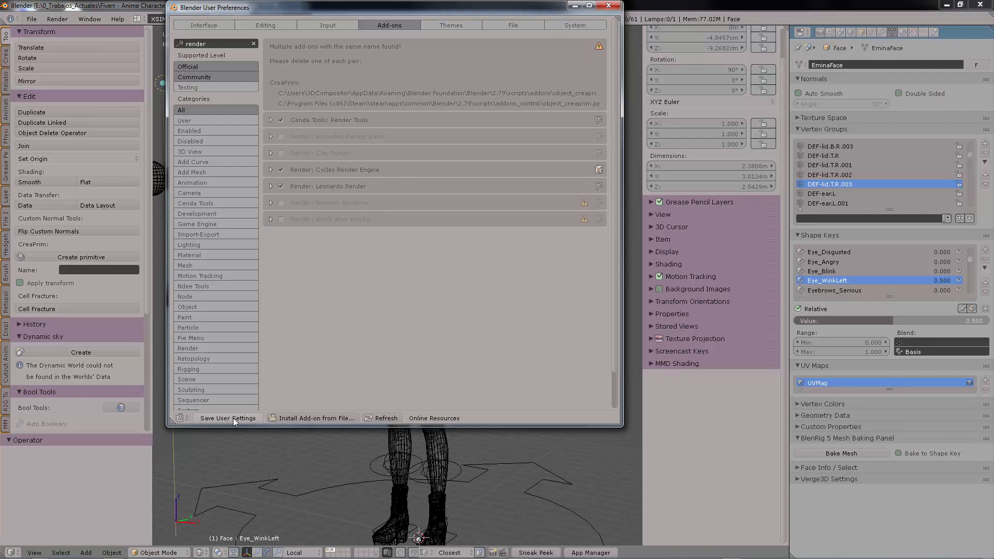
# Show the Input keymap settings and browse down the 3D View (Global) shortcut list.
pyautogui.click(327, 24)
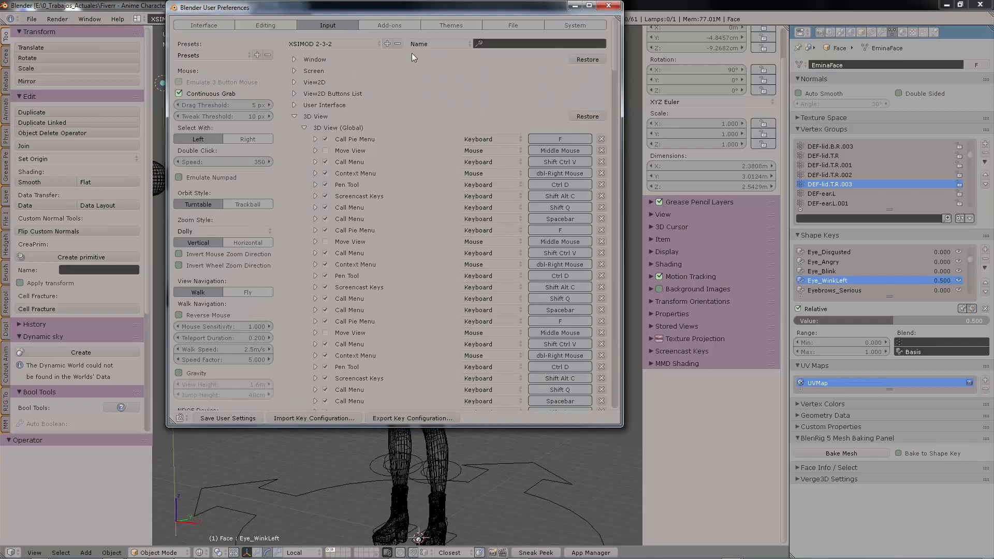
pyautogui.moveTo(614, 83)
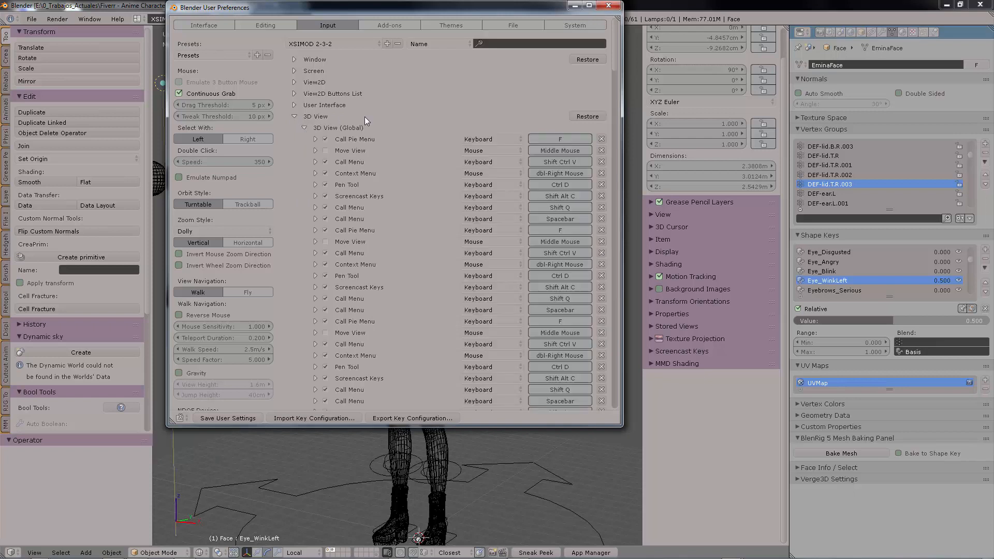
pyautogui.scroll(-3)
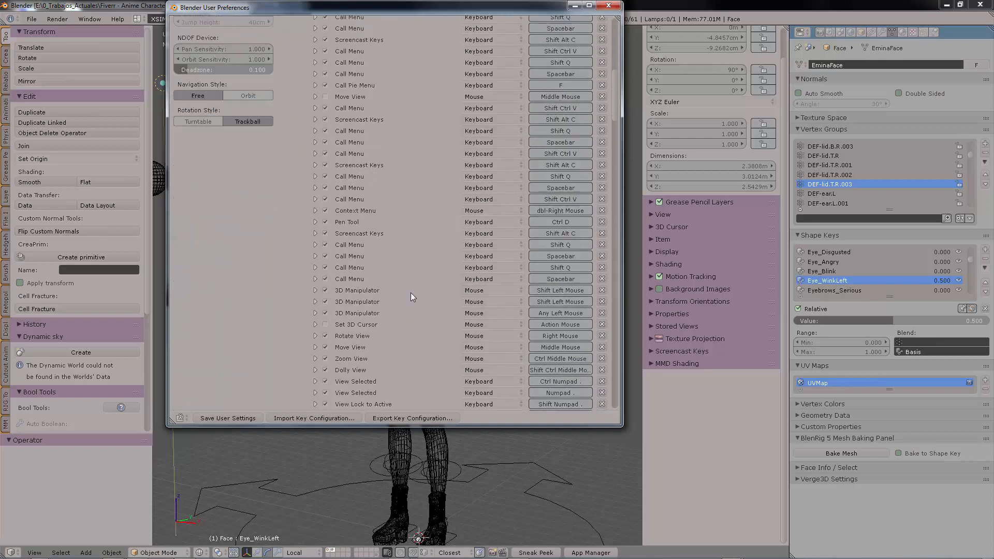
pyautogui.scroll(-3)
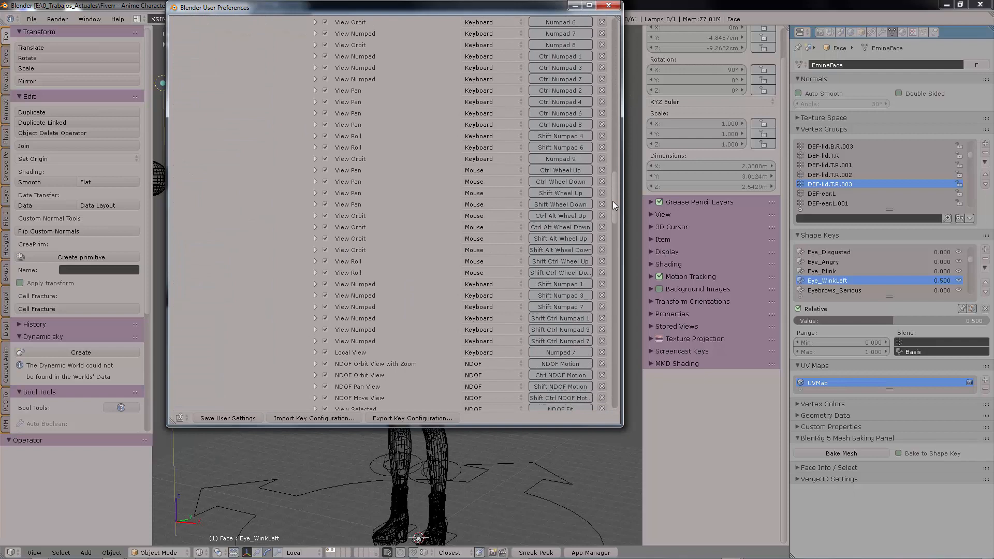
pyautogui.scroll(-3)
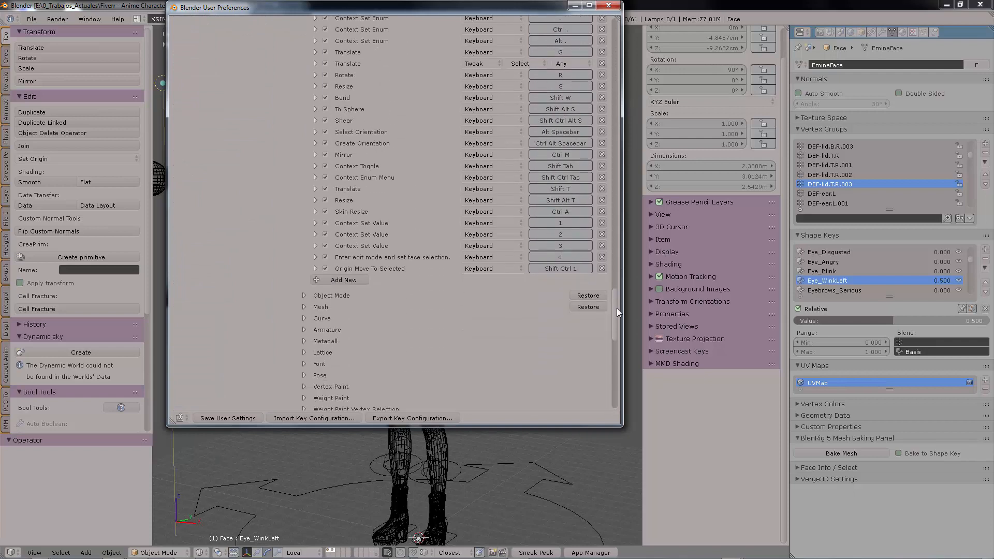
pyautogui.moveTo(342, 280)
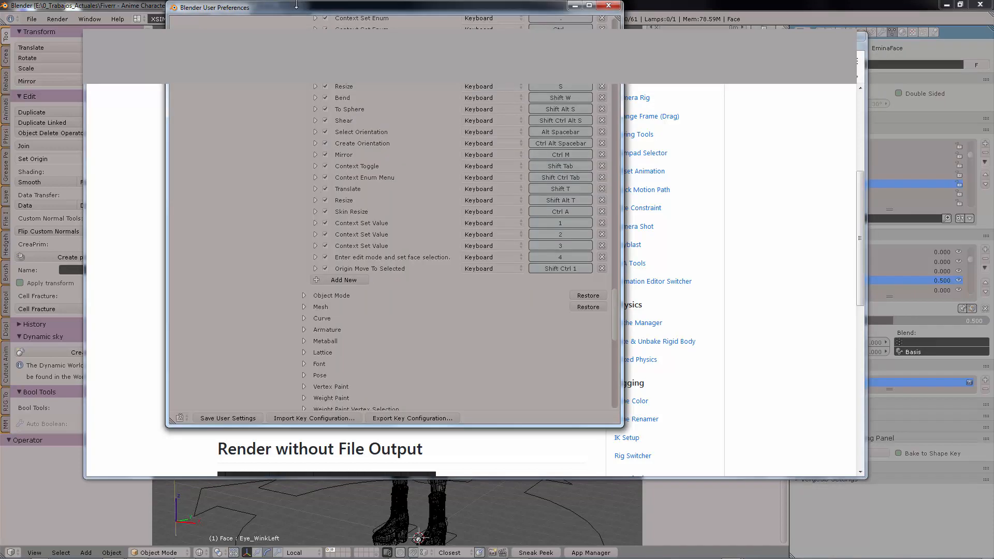
# Add a new 3D View (Global) shortcut running view3d.render_region bound to Q.
pyautogui.click(342, 280)
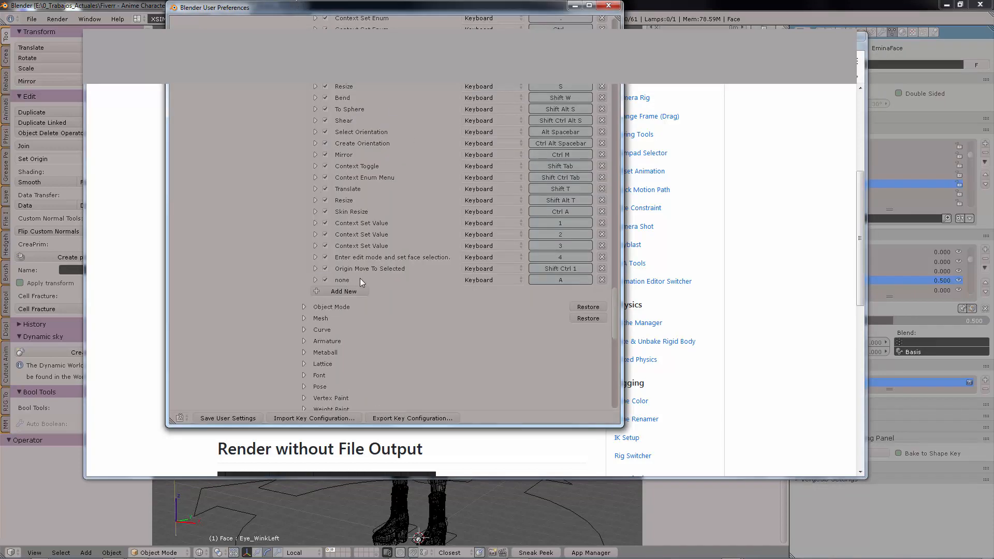
pyautogui.click(317, 280)
pyautogui.write('view3d.render_region')
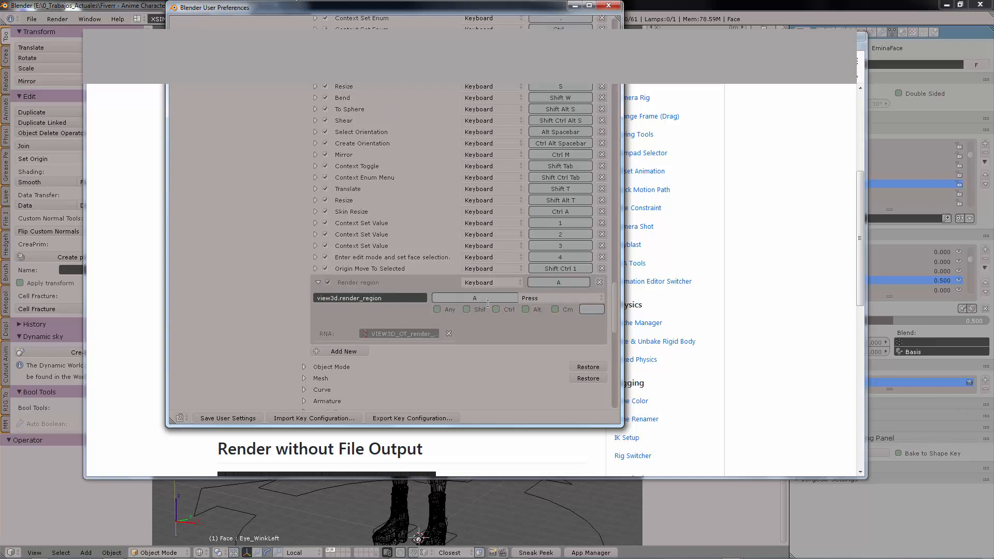
pyautogui.write('Q')
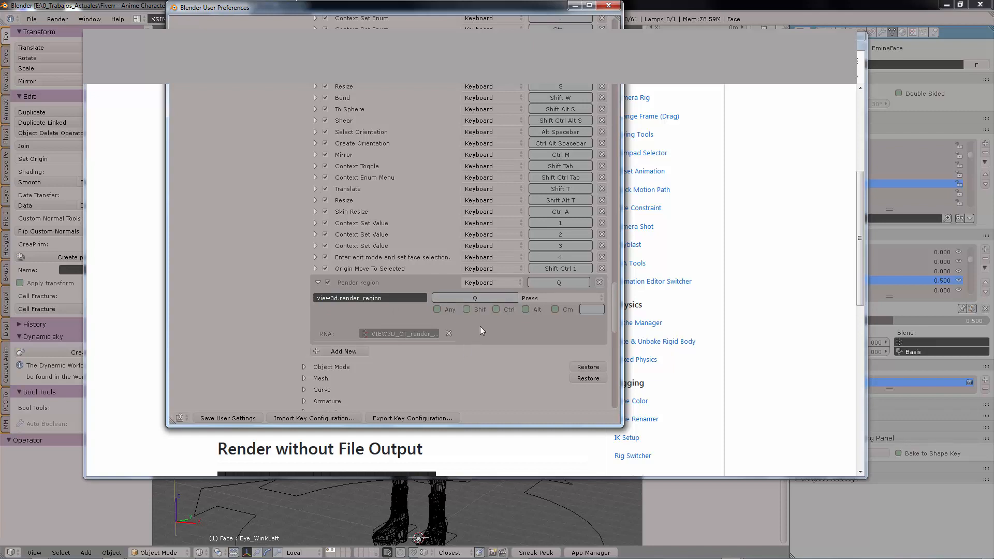
pyautogui.moveTo(227, 417)
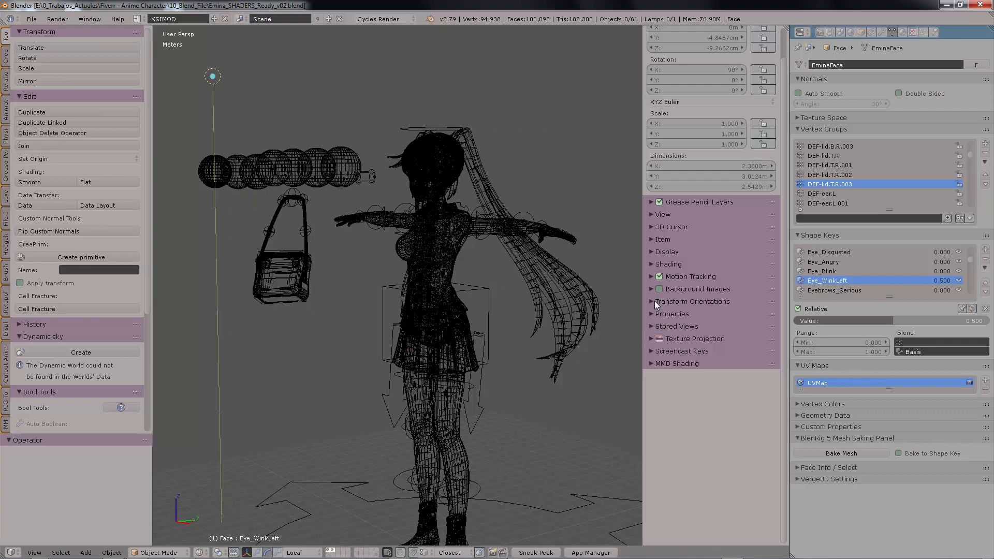
# Start the Screencast Keys on-screen display from the viewport sidebar.
pyautogui.click(667, 264)
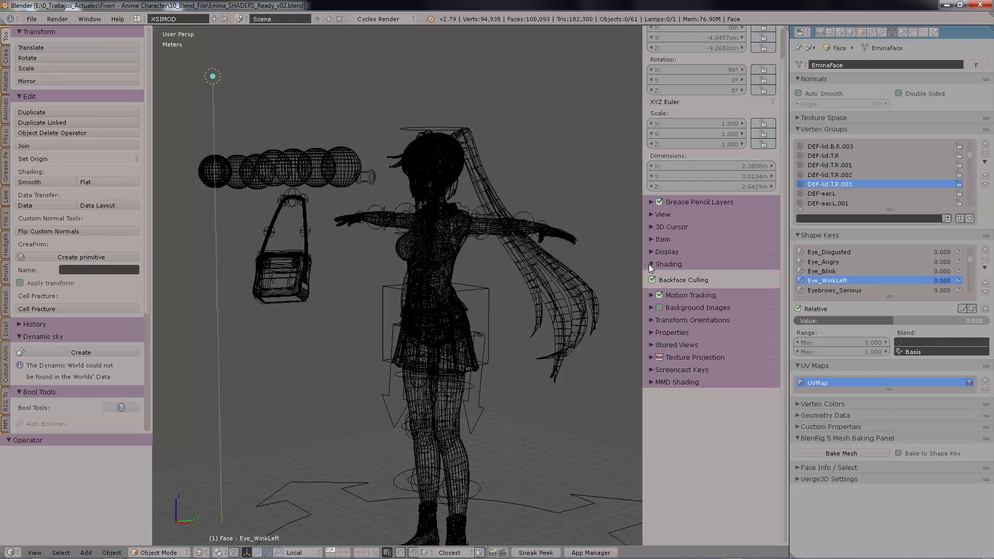
pyautogui.click(668, 351)
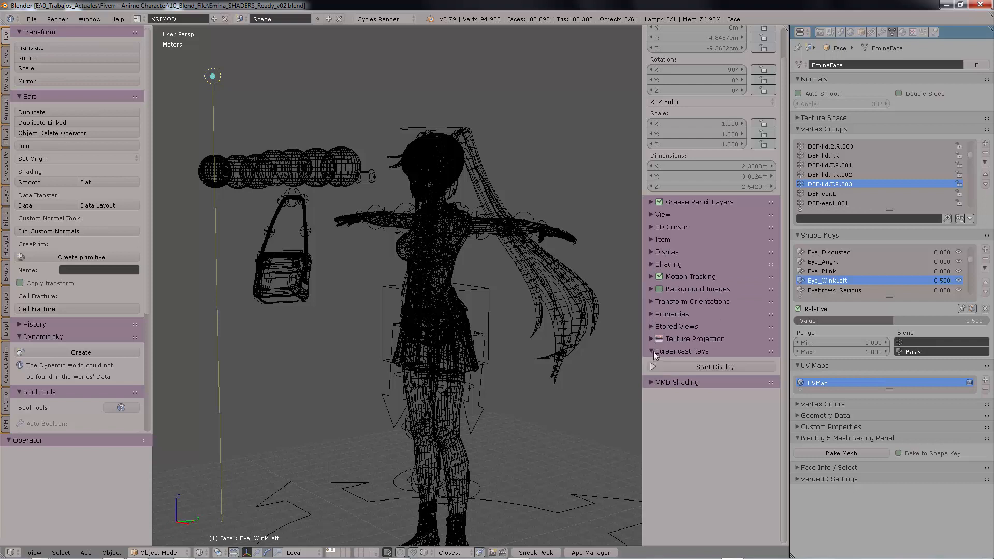
pyautogui.click(712, 367)
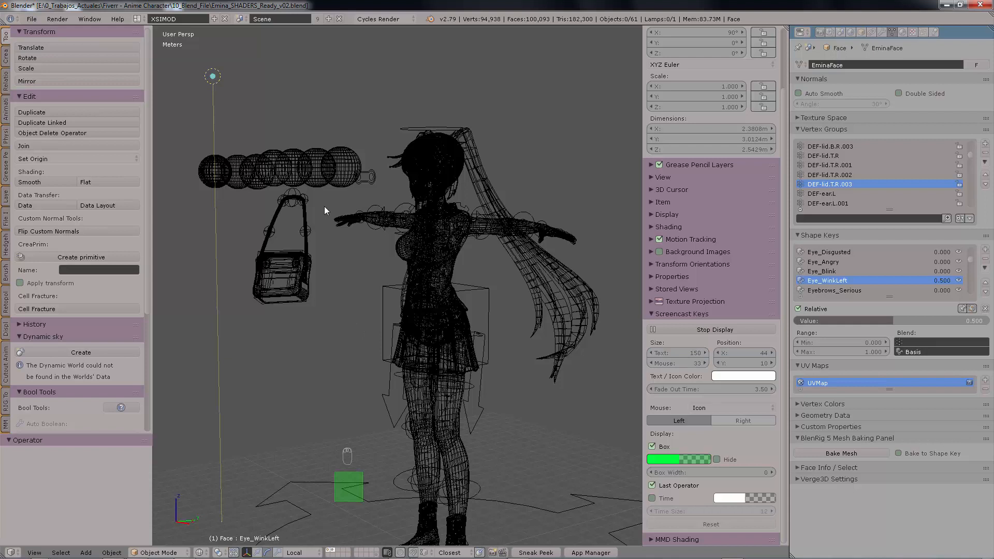
# Render and dismiss a Q region preview, then show the render engine list in the other file.
pyautogui.press('q')
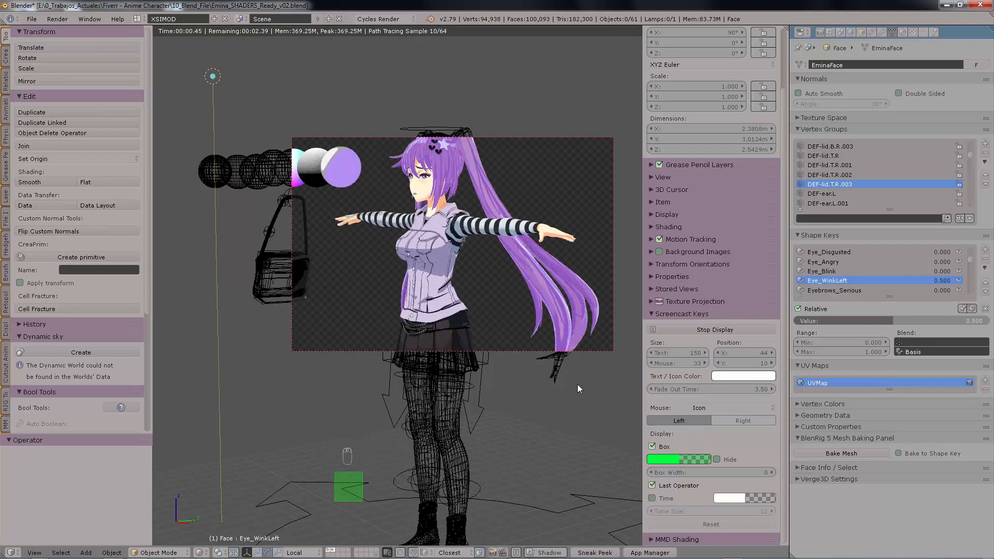
pyautogui.press('q')
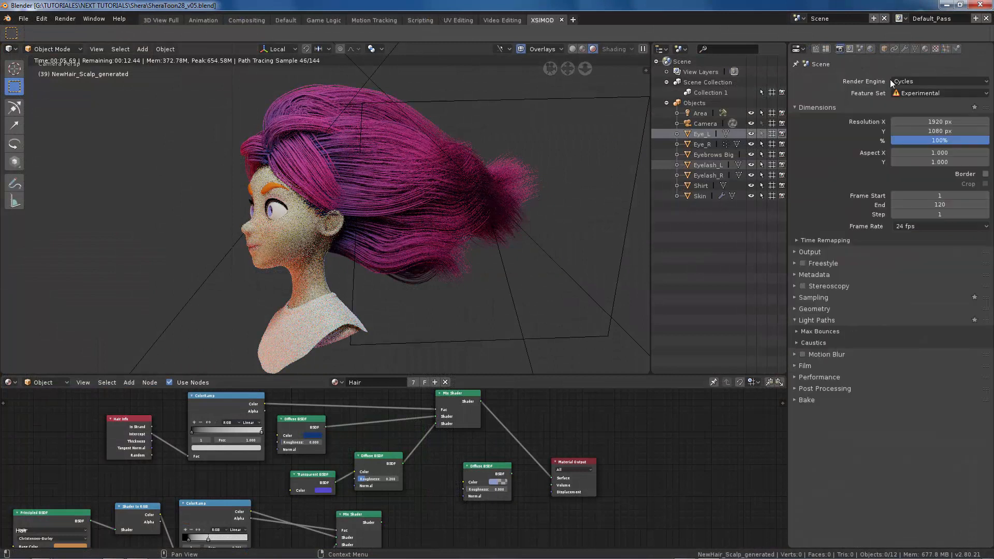
pyautogui.click(938, 81)
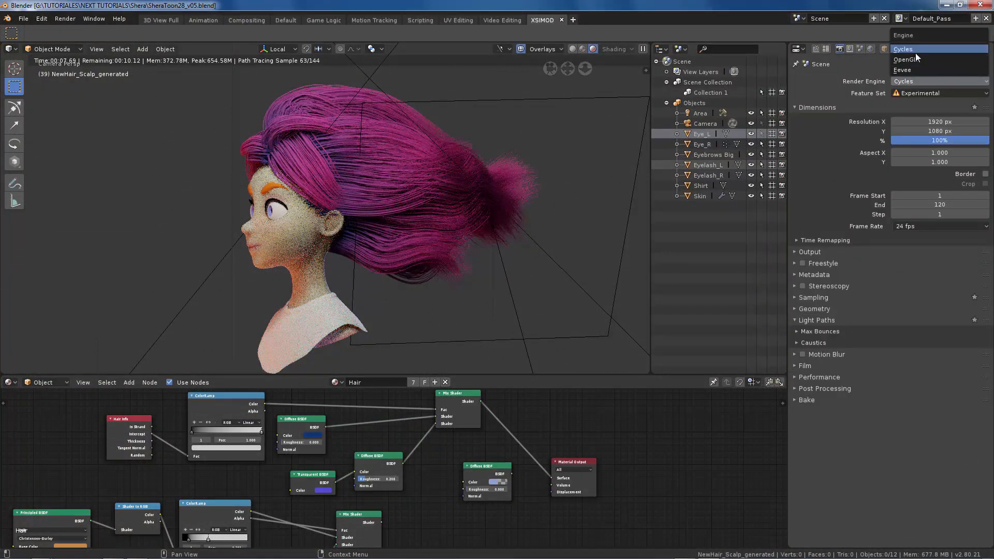